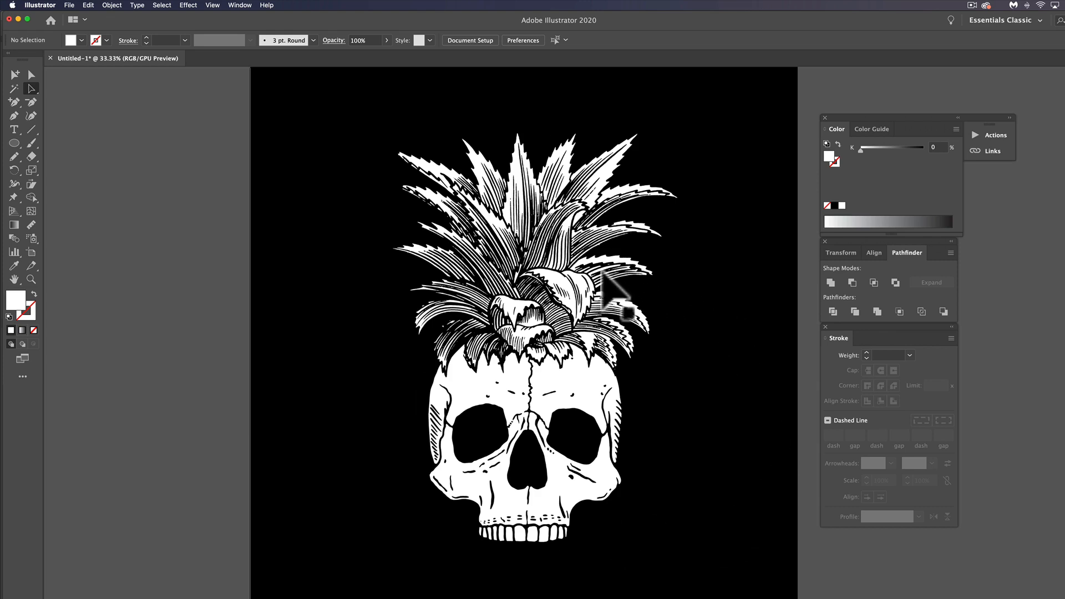
mouse_move(355, 307)
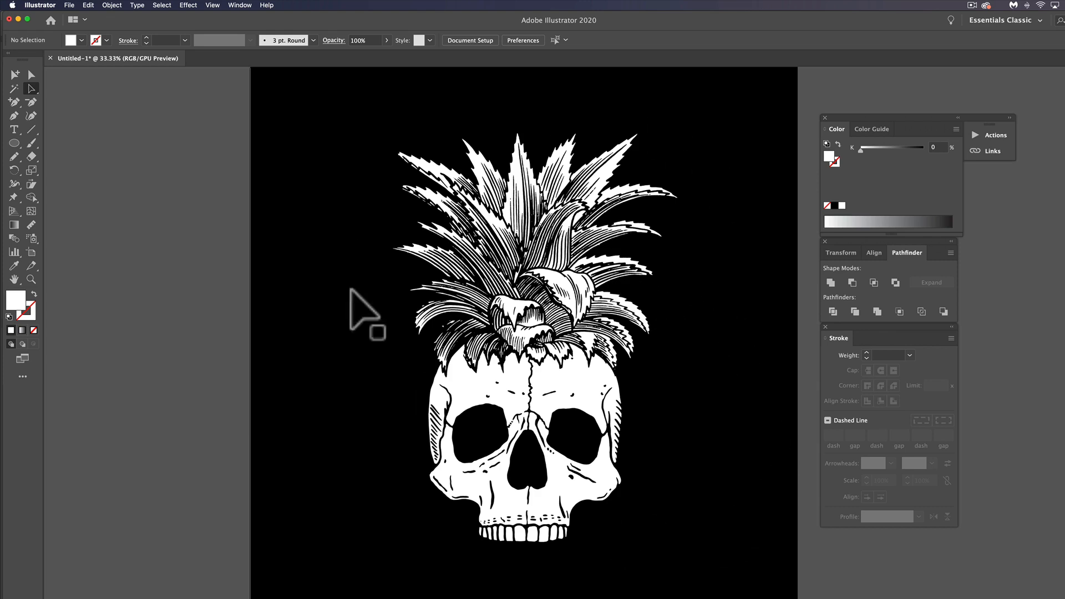
mouse_move(597, 368)
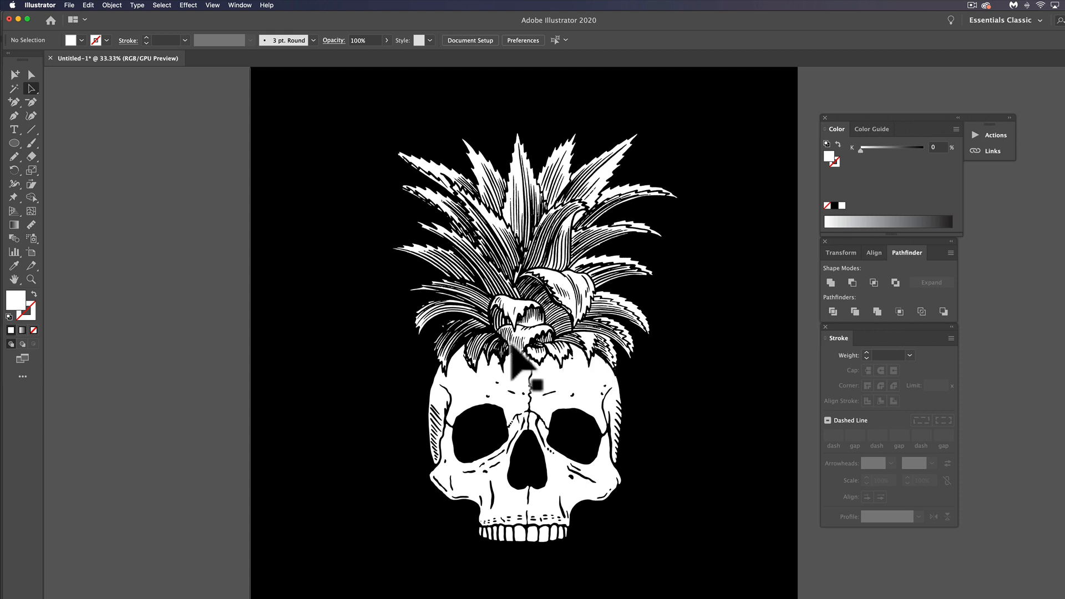
mouse_move(711, 299)
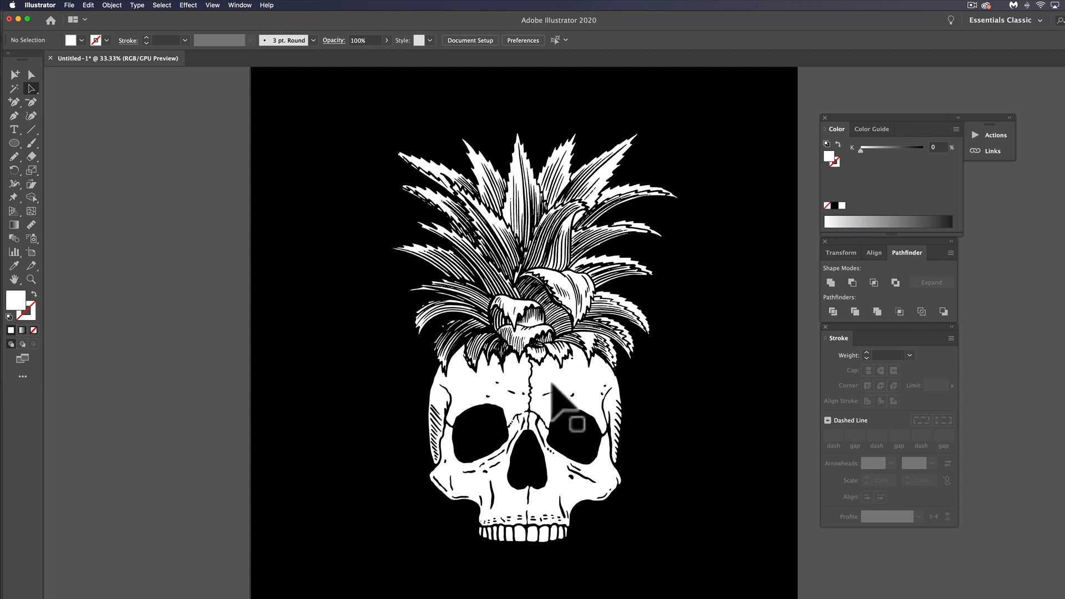
mouse_move(550, 241)
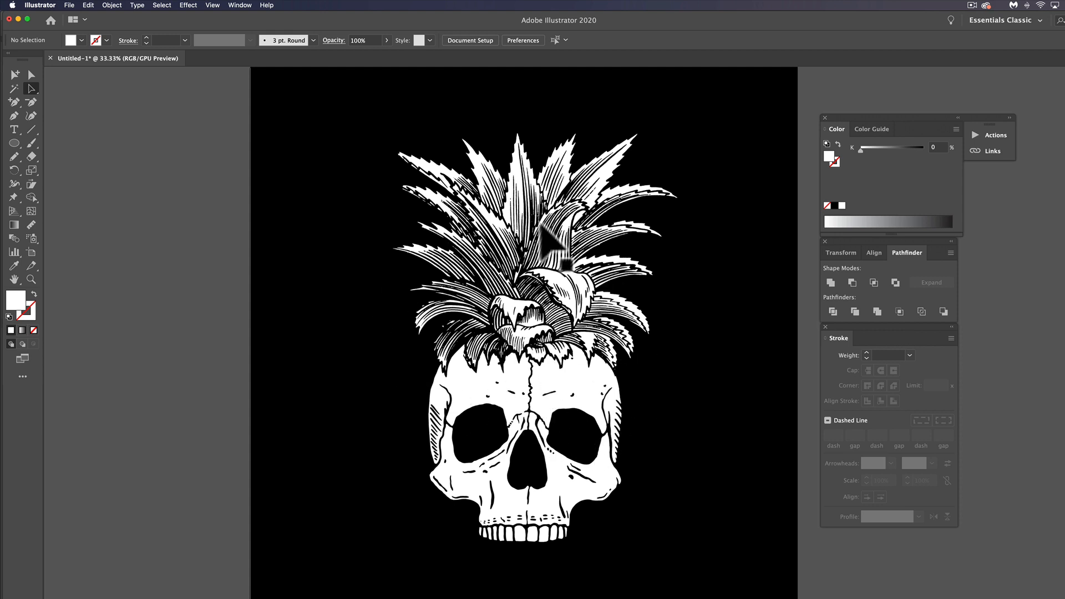
mouse_move(81, 10)
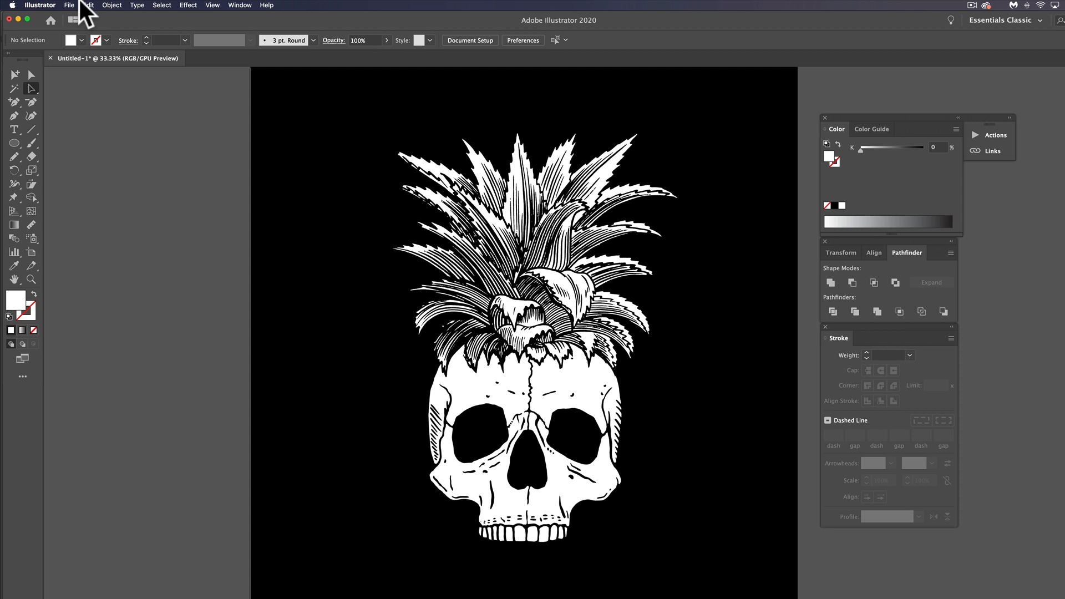
- Invert the placed pineapple-skull image via Edit Colors > Invert Colors, giving black art on white
left_click(87, 4)
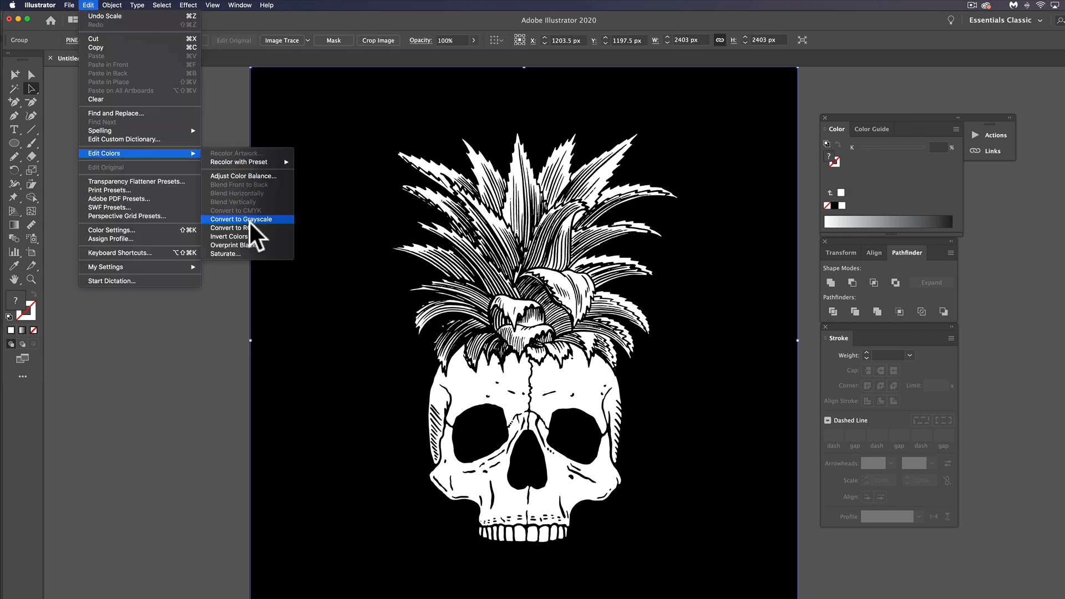
left_click(230, 236)
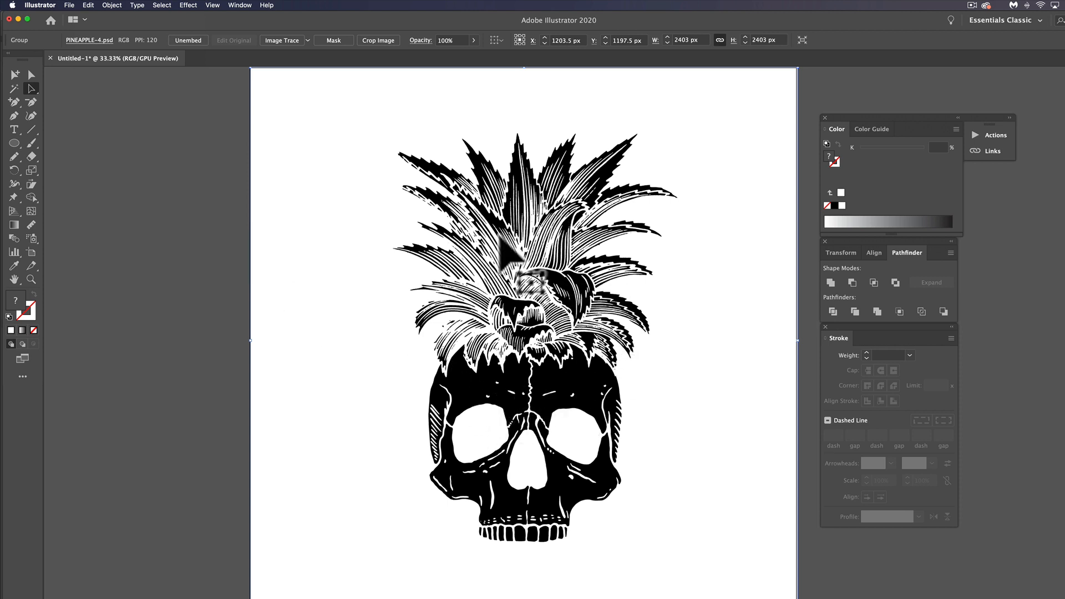
mouse_move(531, 291)
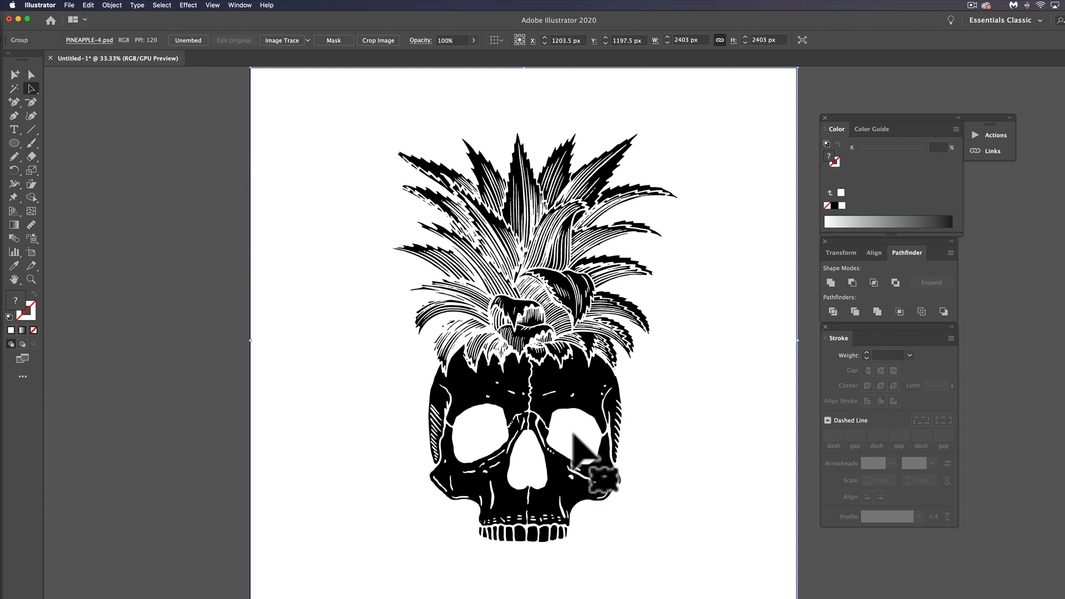
mouse_move(570, 207)
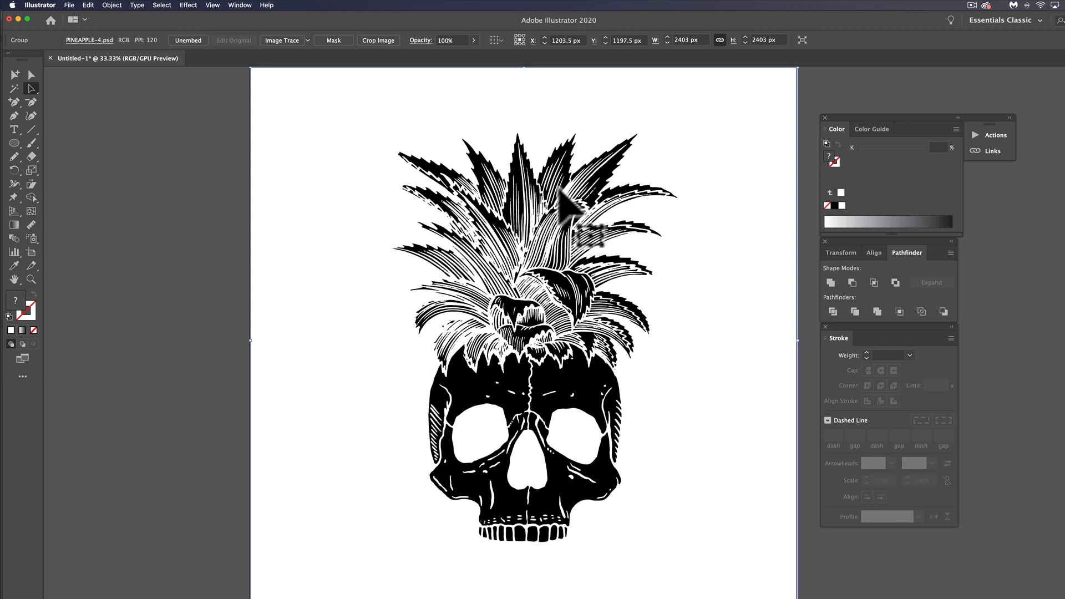
mouse_move(567, 241)
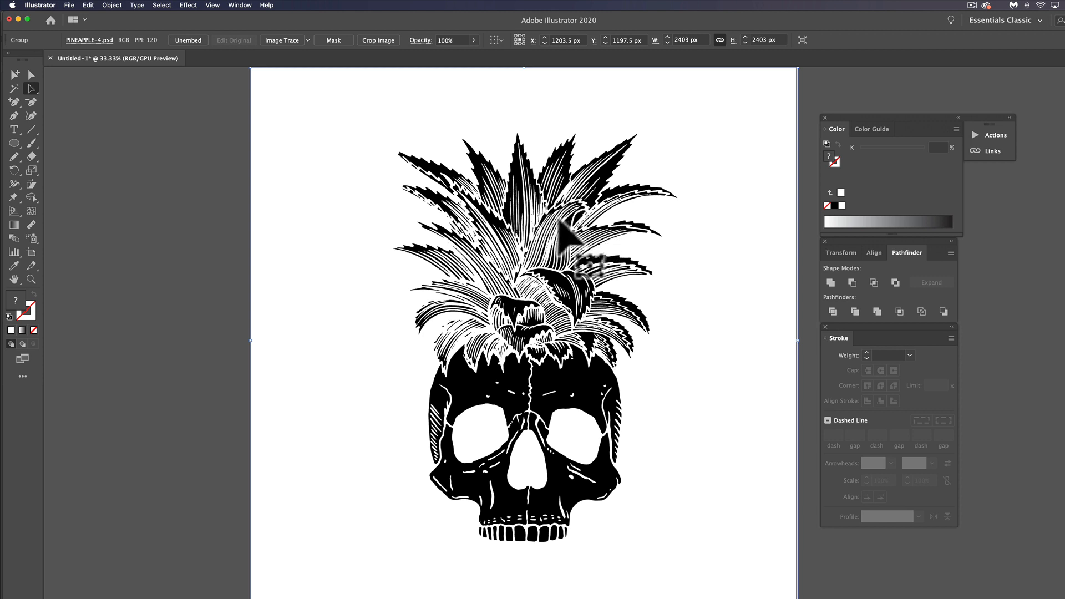
mouse_move(51, 102)
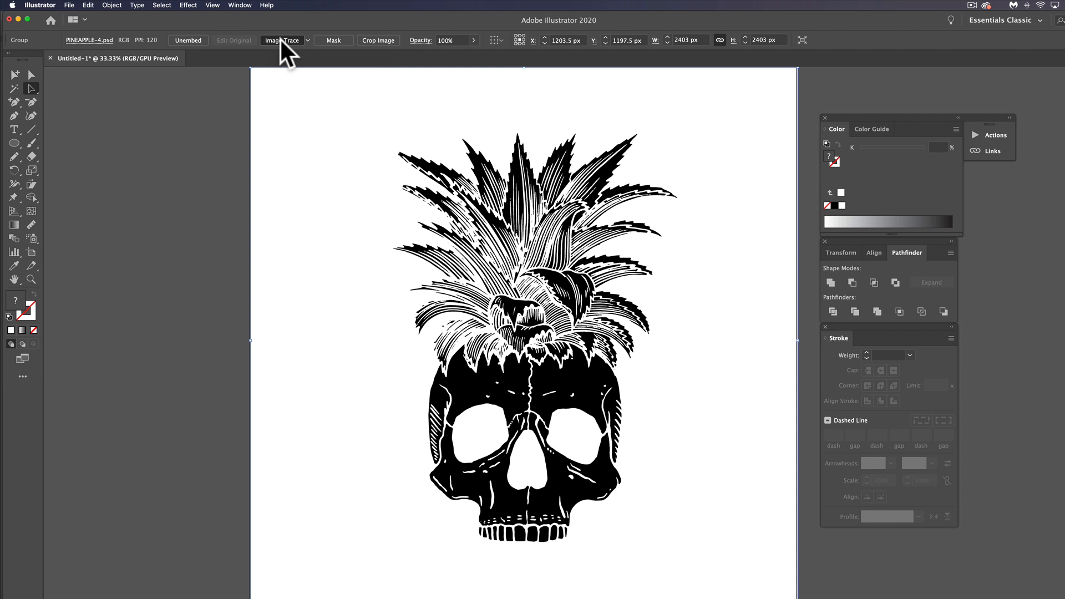
- Image Trace and Expand the inverted image into editable paths, then leave isolation mode
left_click(282, 40)
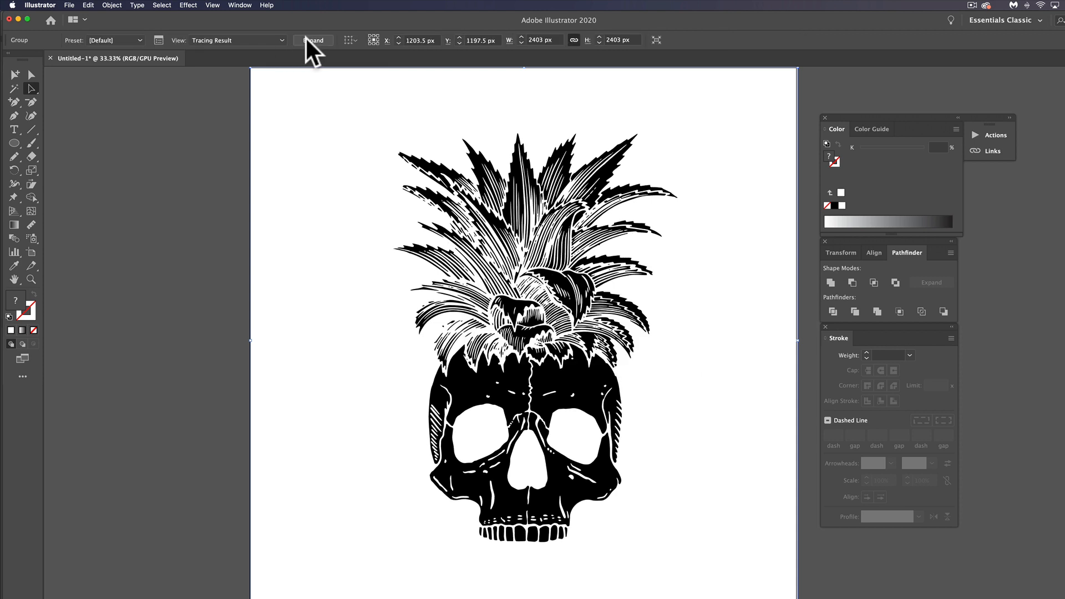
left_click(313, 40)
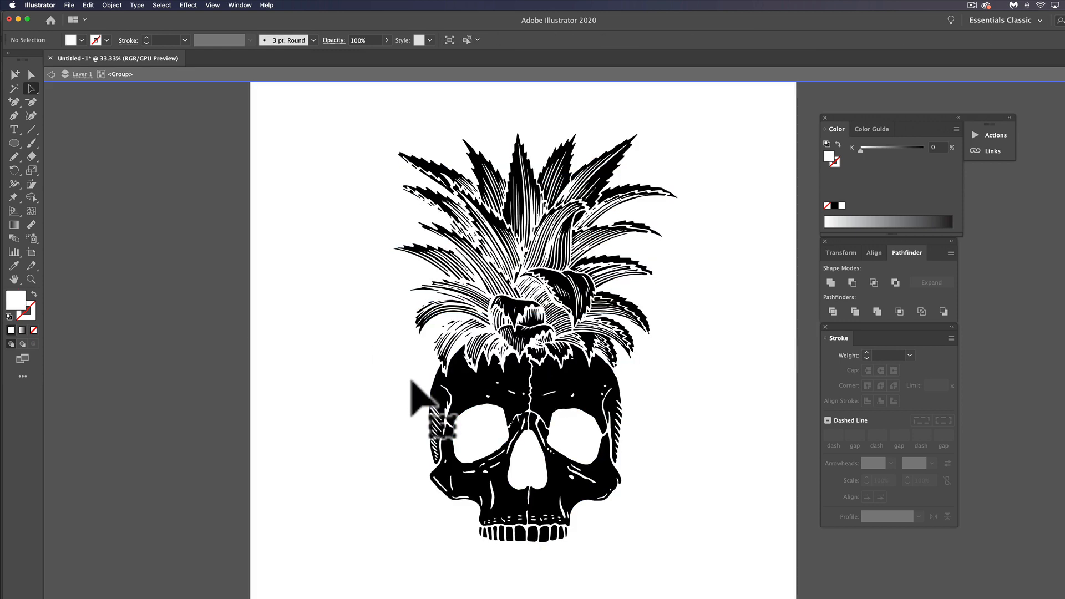
mouse_move(129, 166)
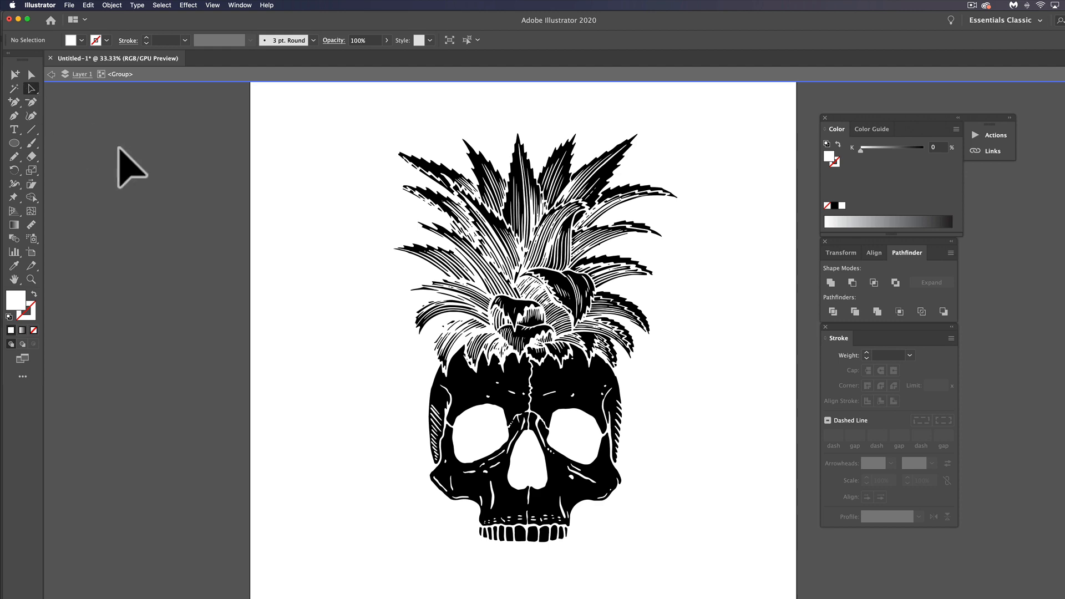
left_click(523, 339)
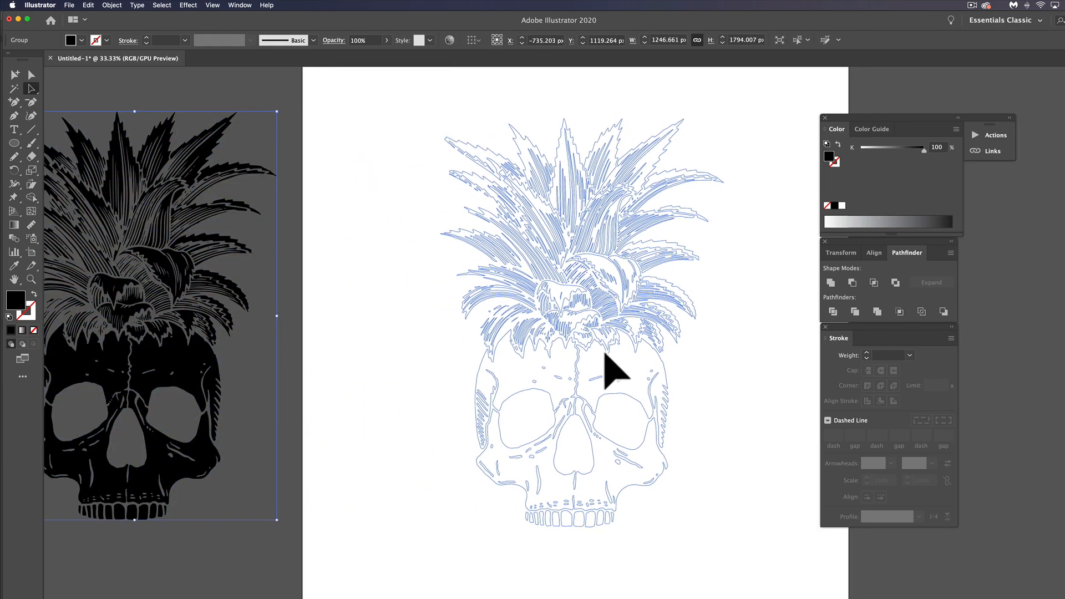
- Select the white pineapple-skull group to receive a 10 pt black rounded outline
left_click(360, 353)
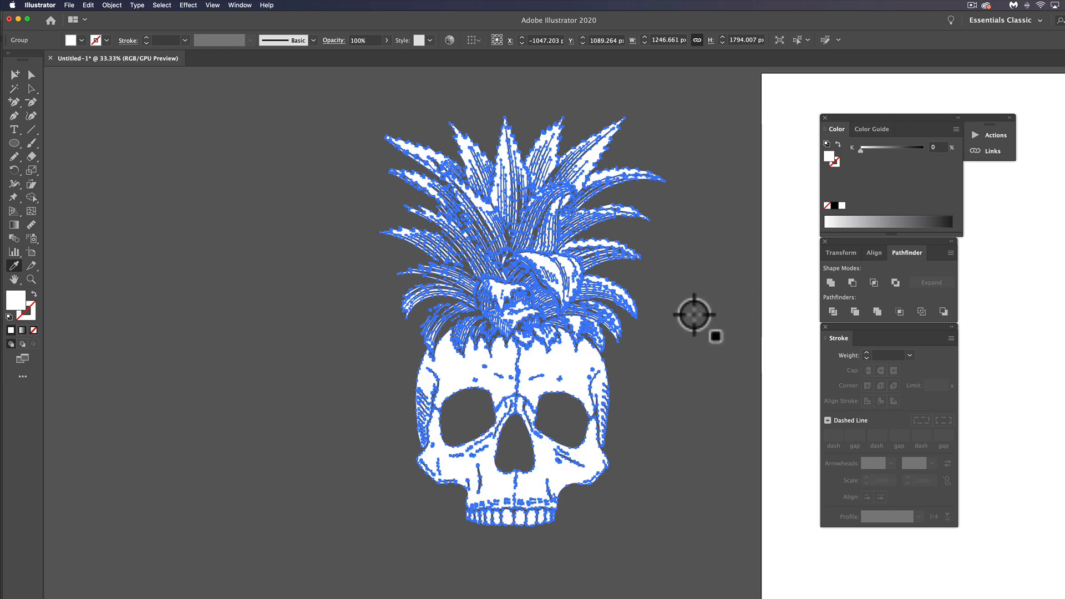
left_click(695, 314)
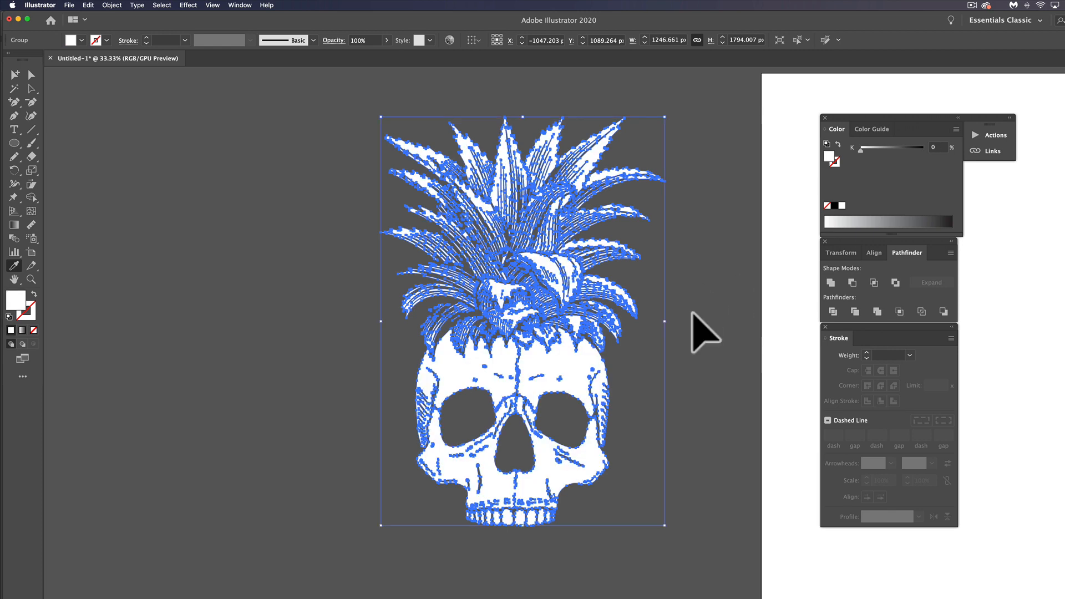
mouse_move(368, 176)
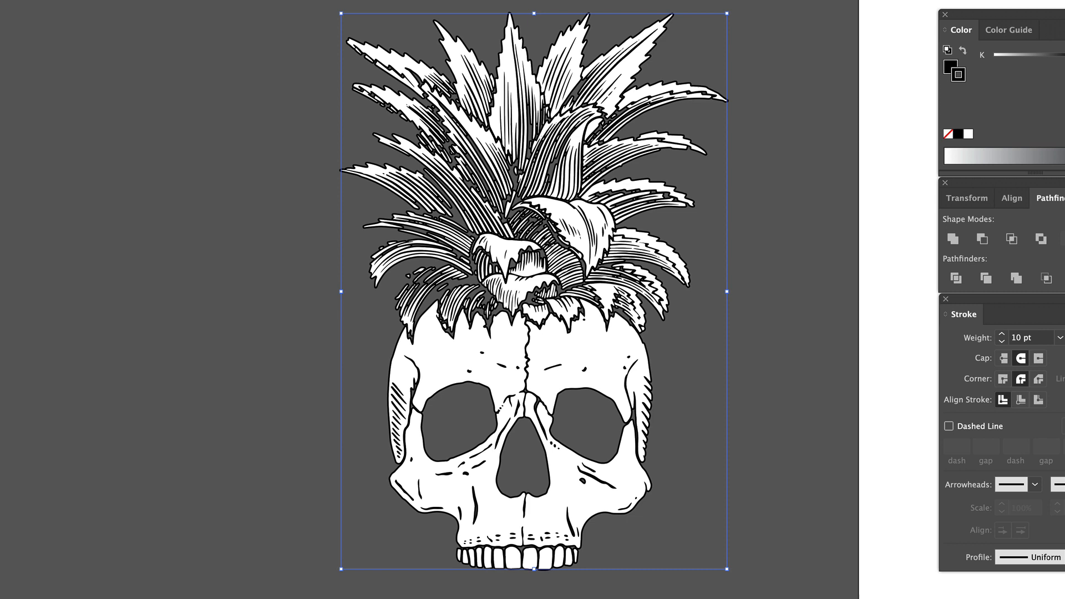
- Raise the group's rounded black outline weight from 24 pt to 30 pt
left_click(1001, 334)
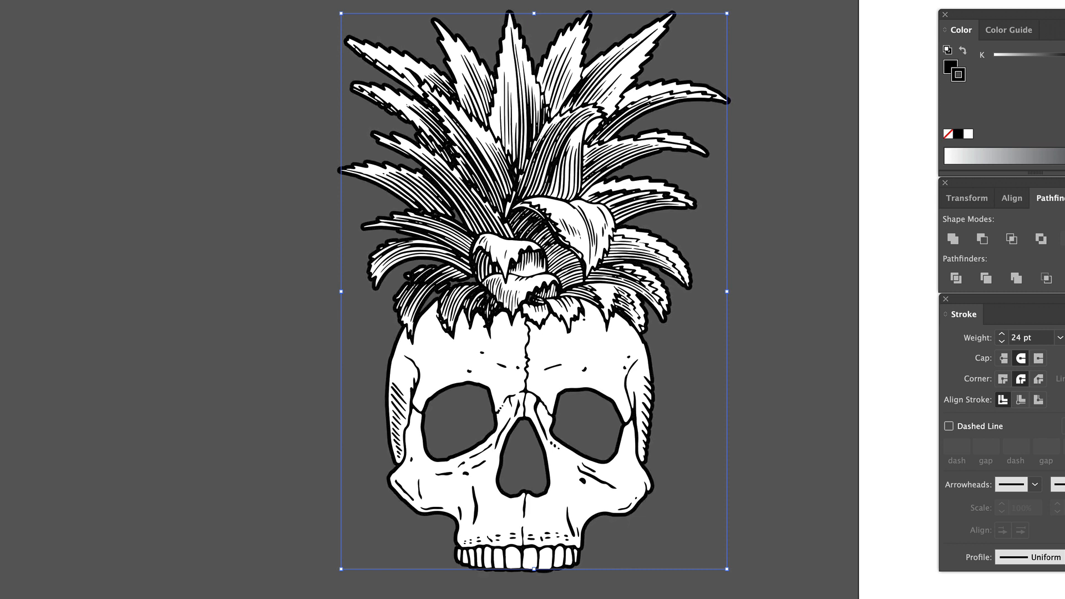
left_click(1001, 334)
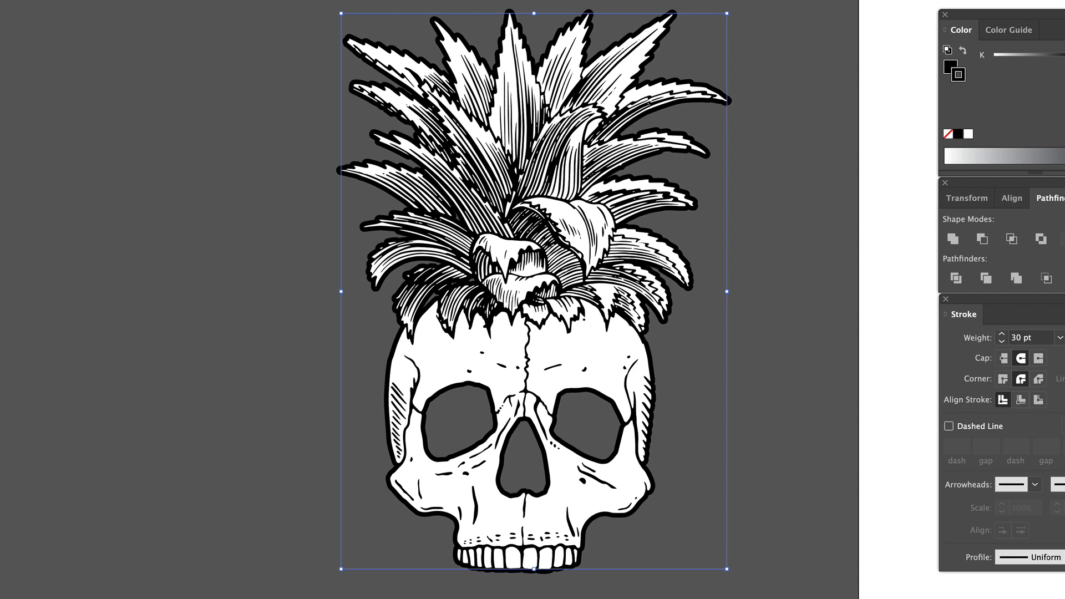
left_click(111, 5)
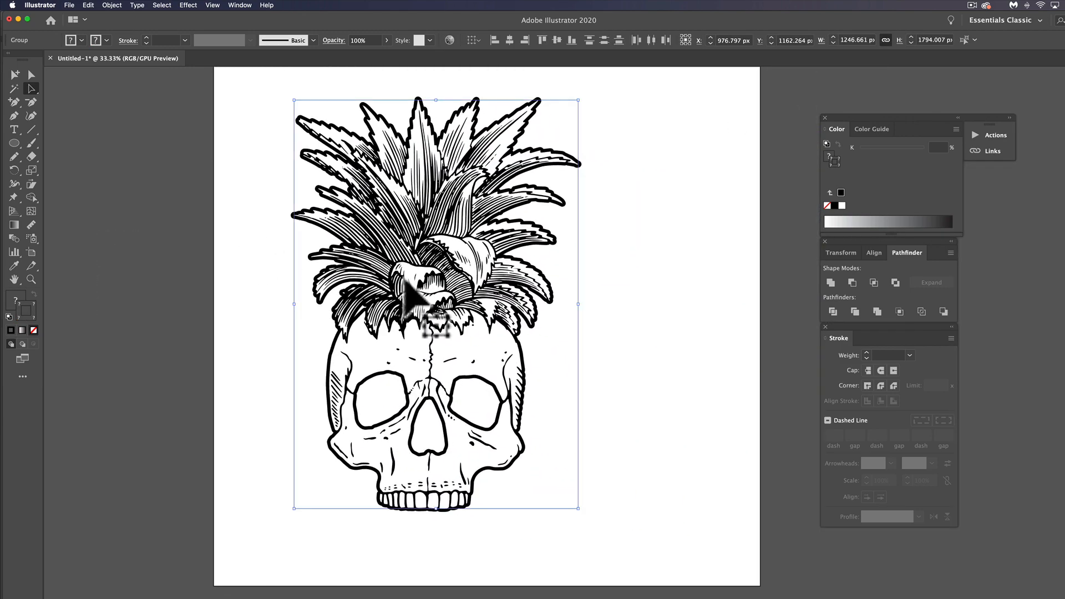
- Deselect the artwork before filling the eye sockets and nose cavity black
left_click(645, 358)
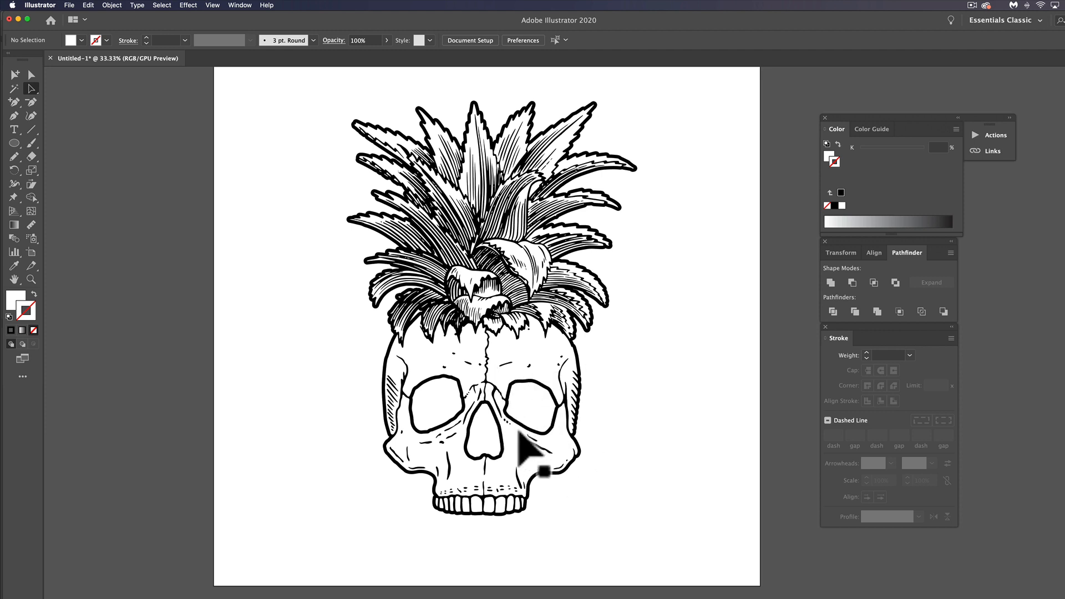
mouse_move(371, 340)
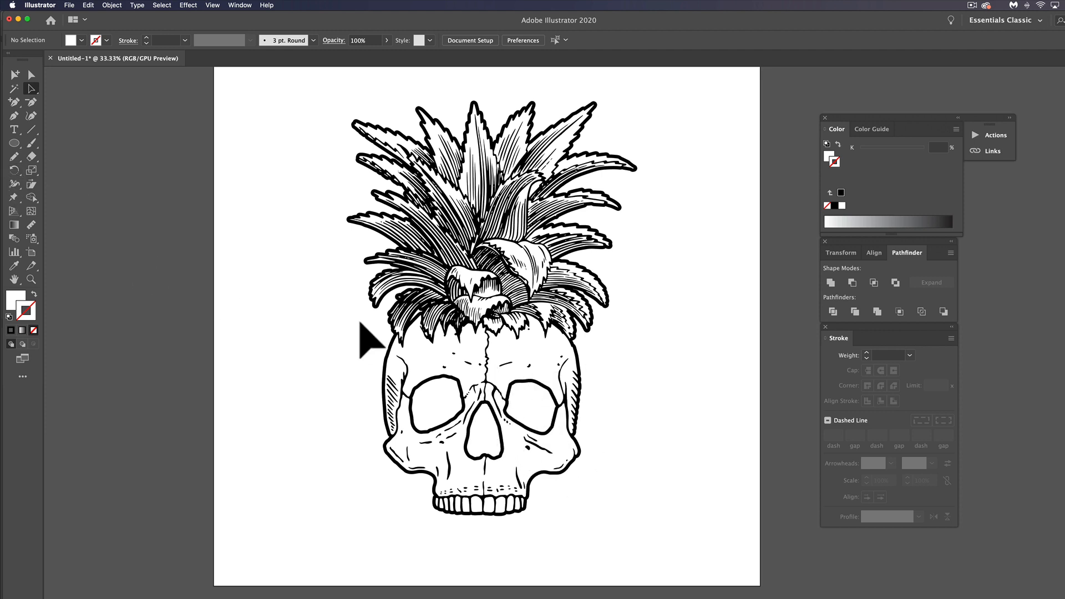
mouse_move(32, 306)
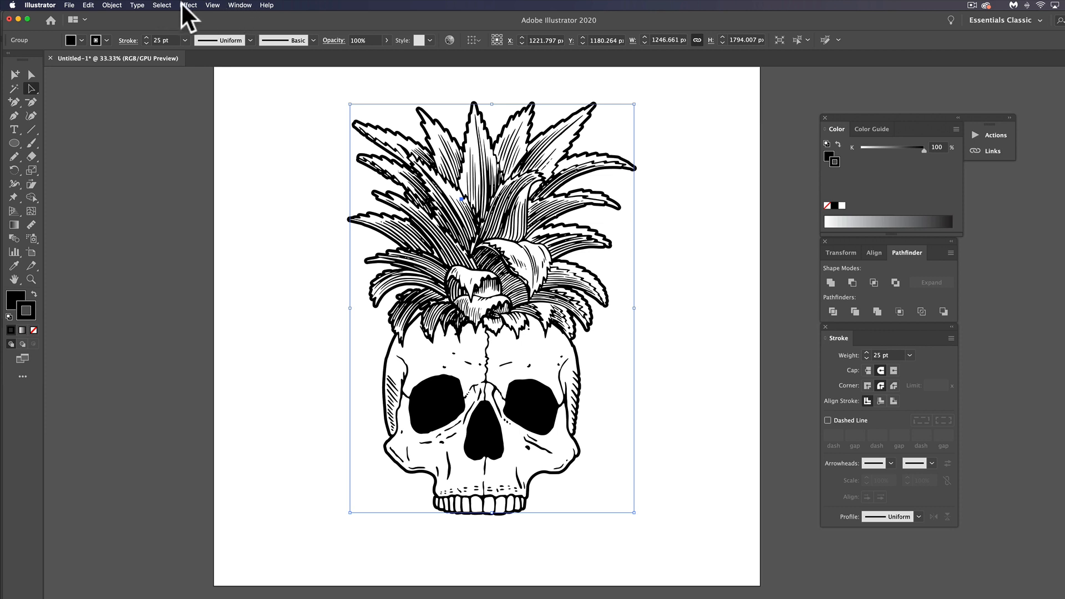
- Expand the group with Fill and Stroke checked so the outline becomes filled shapes
left_click(111, 4)
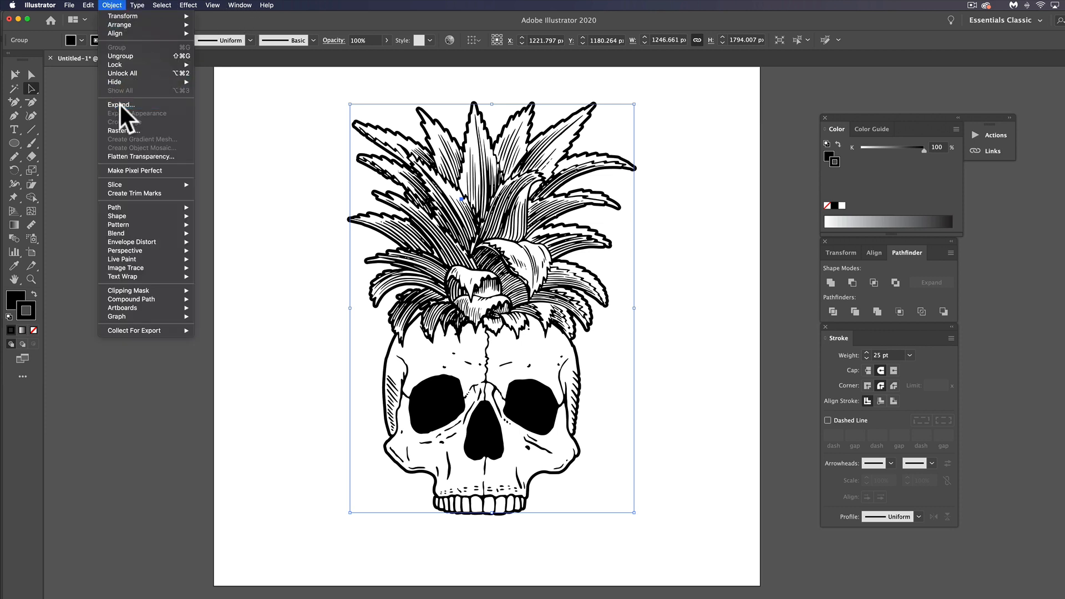
left_click(121, 105)
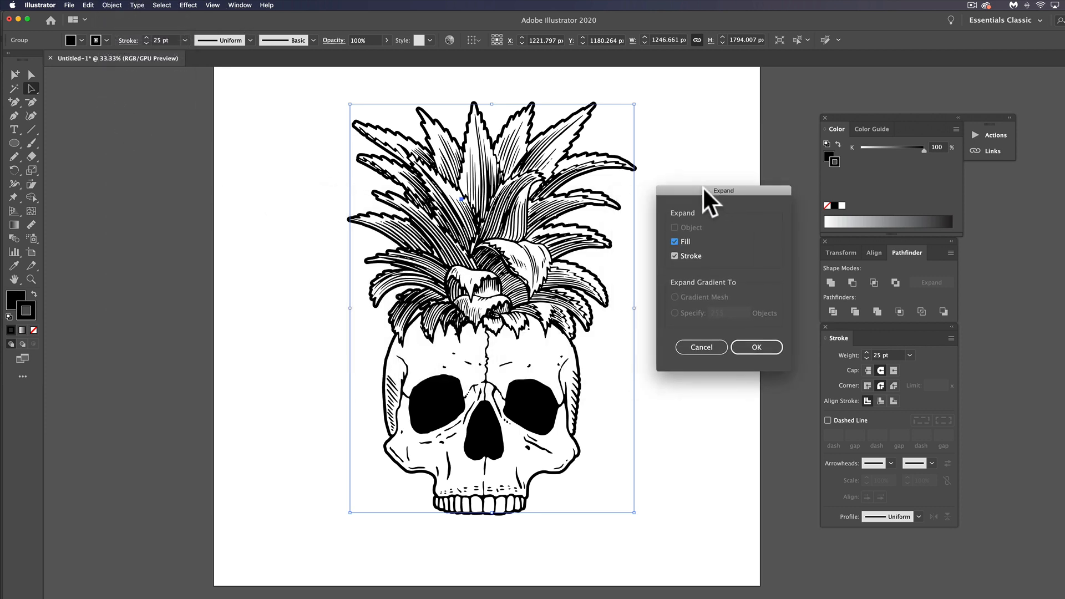
left_click_drag(711, 198, 723, 187)
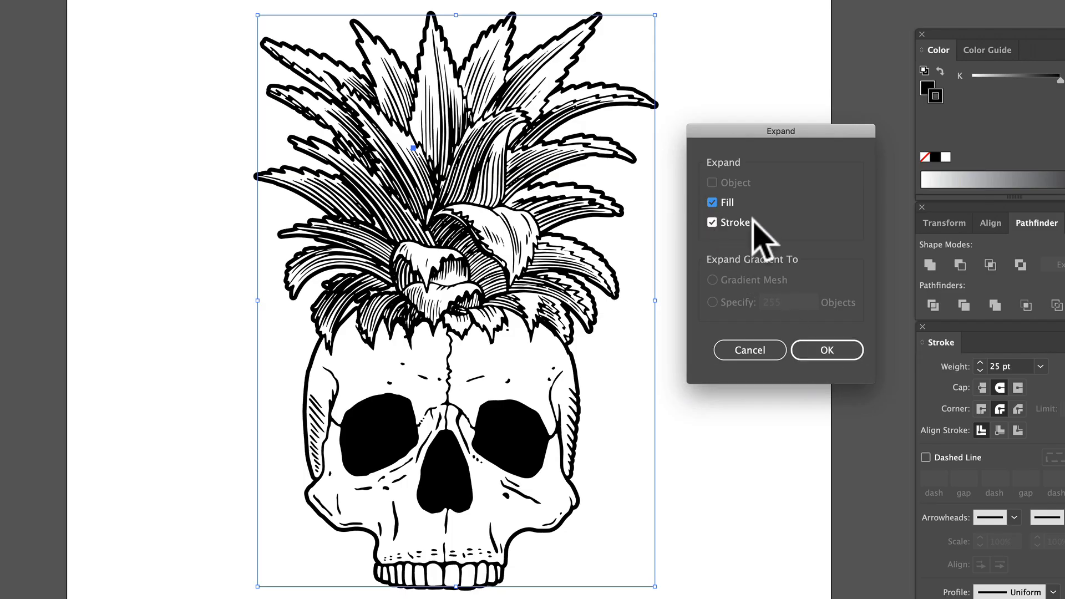
left_click(826, 350)
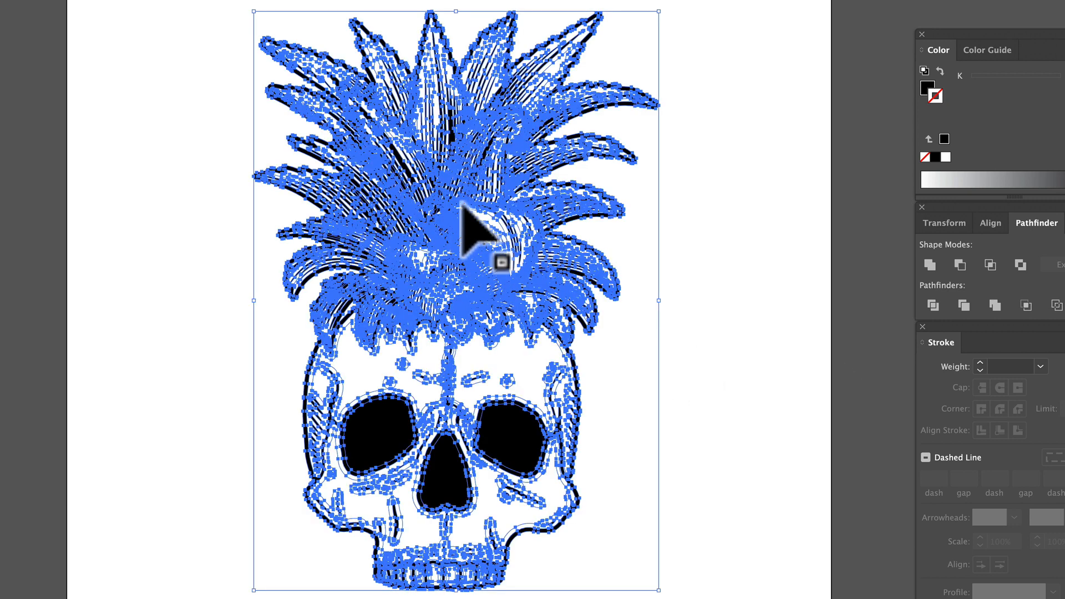
mouse_move(665, 192)
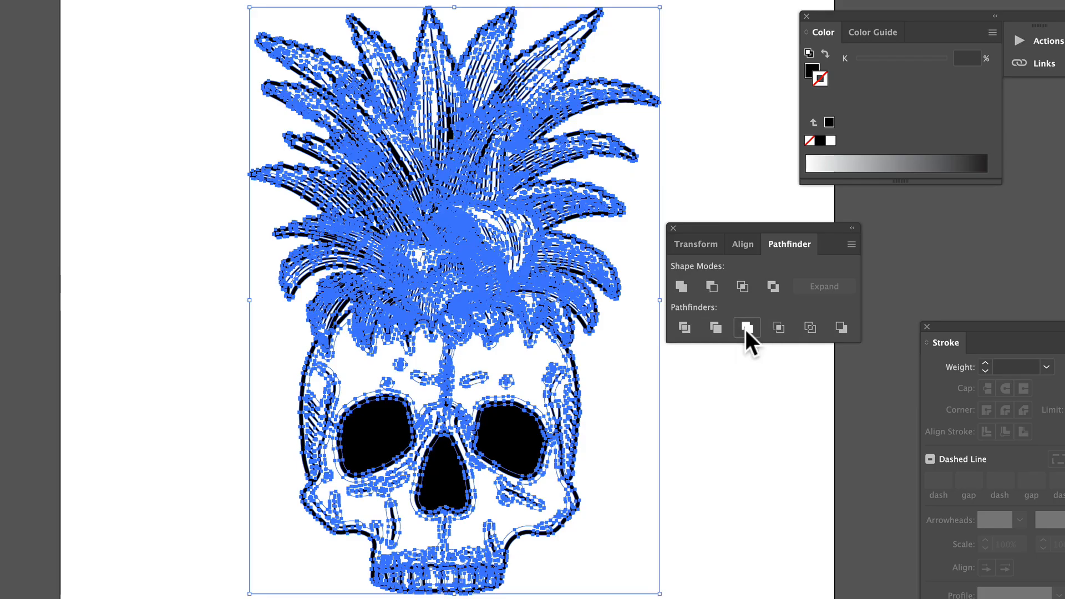
- Merge the expanded paths into one combined shape with Pathfinder Merge, then deselect
left_click(746, 328)
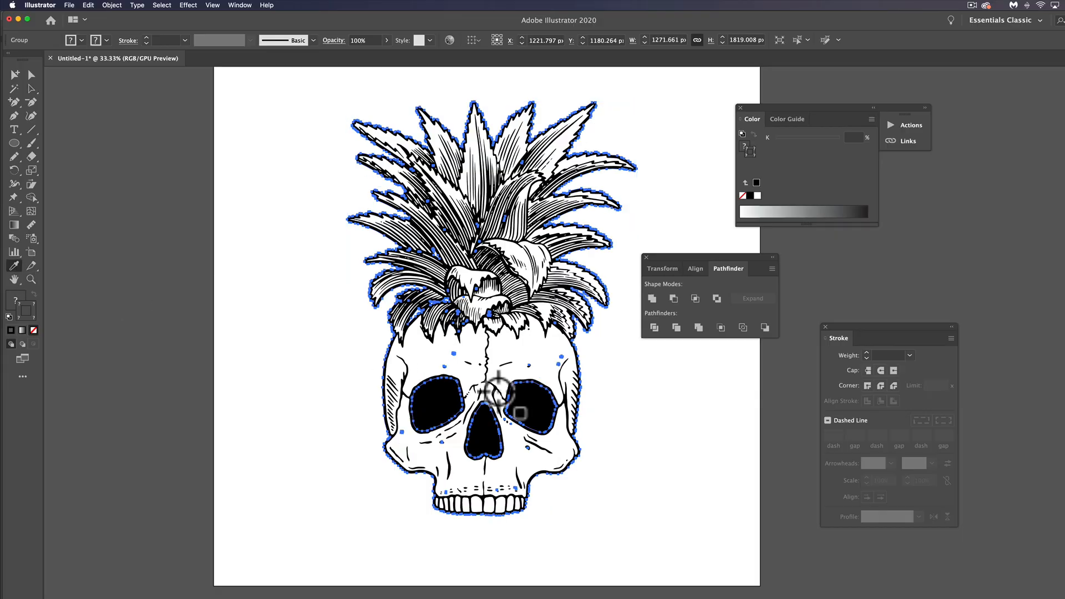
mouse_move(435, 399)
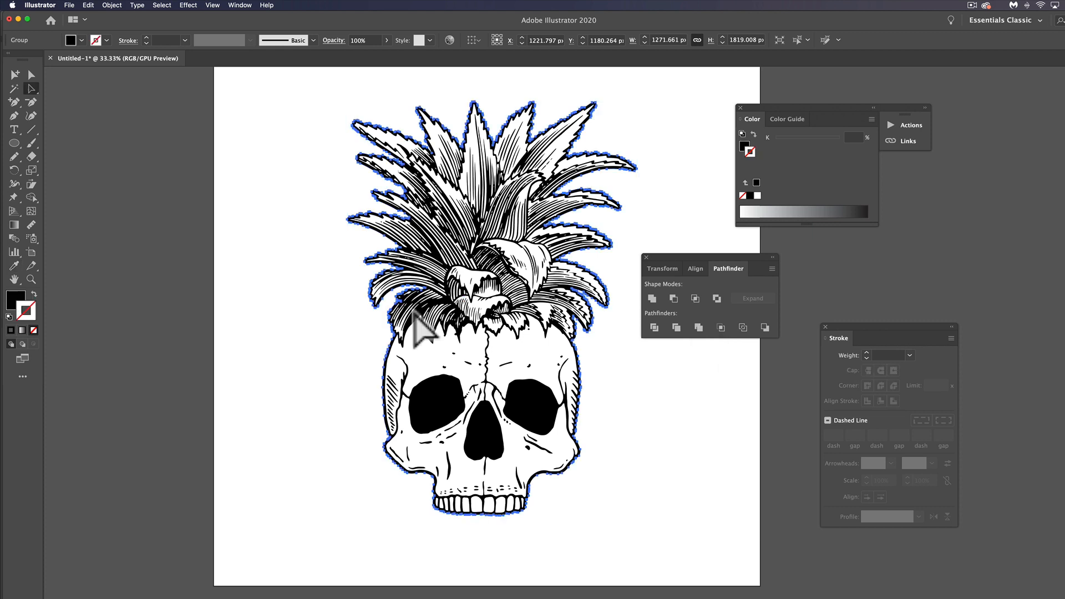
left_click(421, 333)
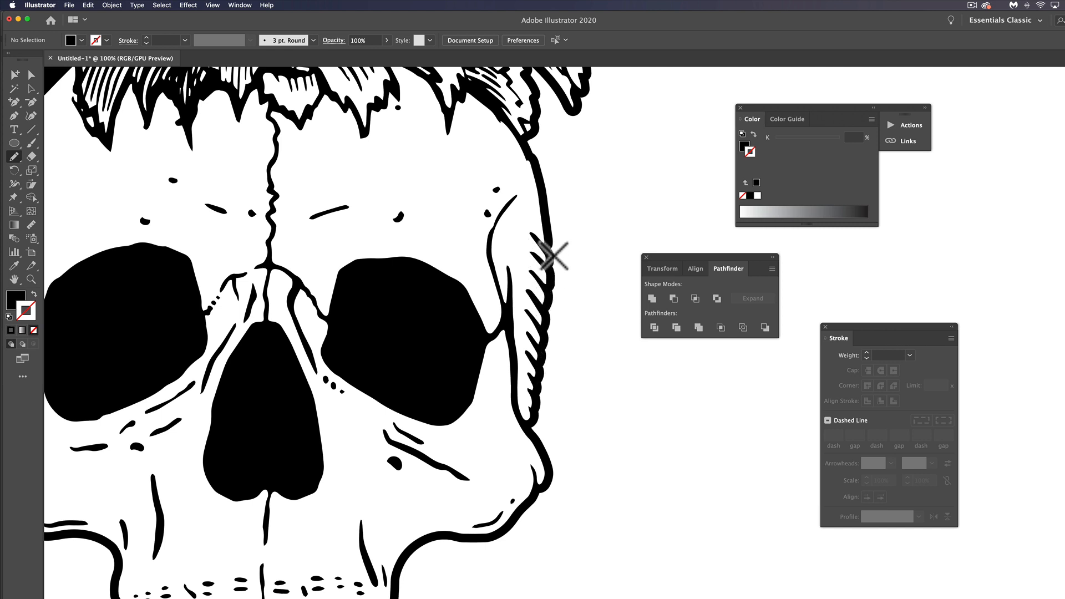
- Erase the stray fragment along the skull's right outline with the Eraser tool
left_click(552, 257)
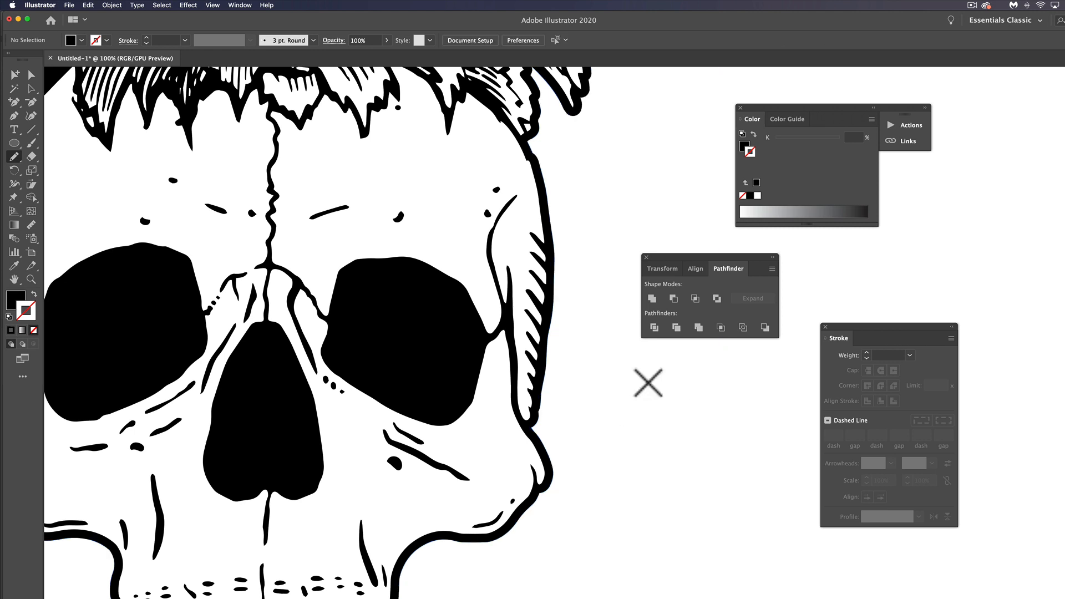
mouse_move(554, 340)
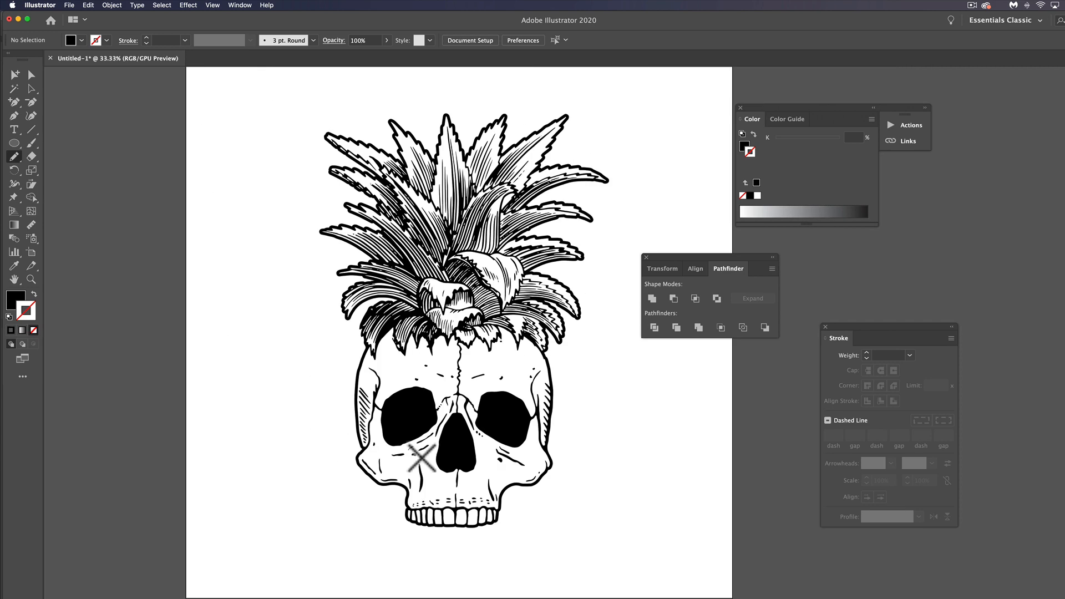
mouse_move(503, 241)
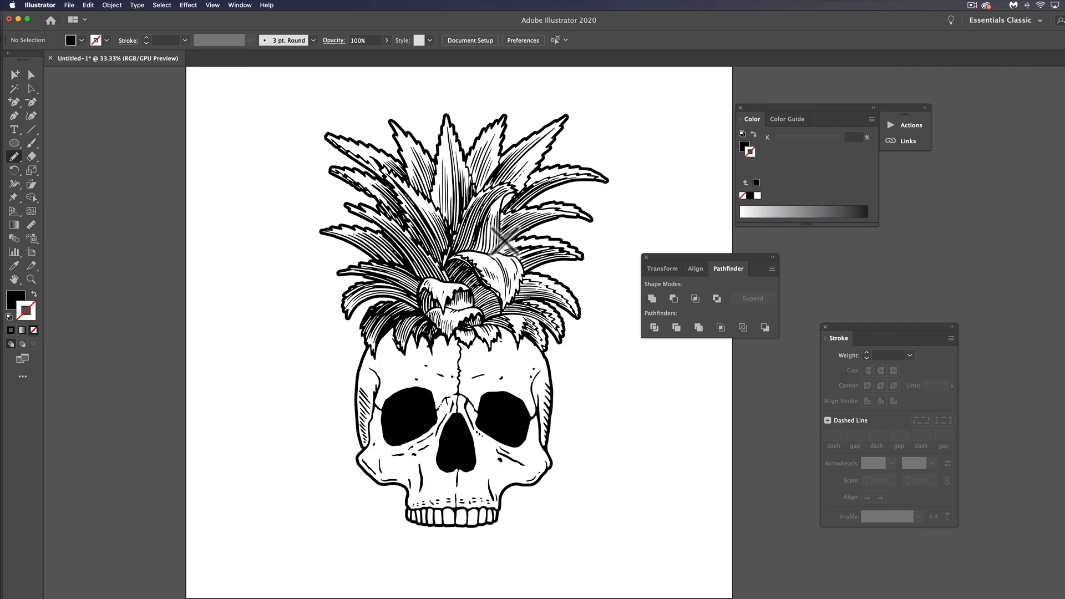
mouse_move(483, 333)
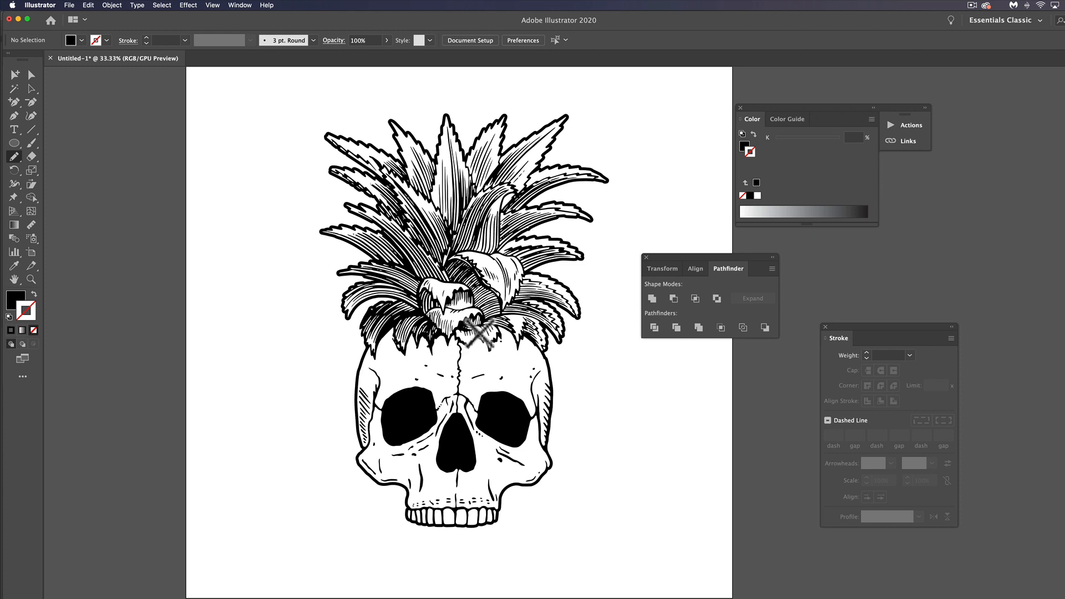
mouse_move(519, 333)
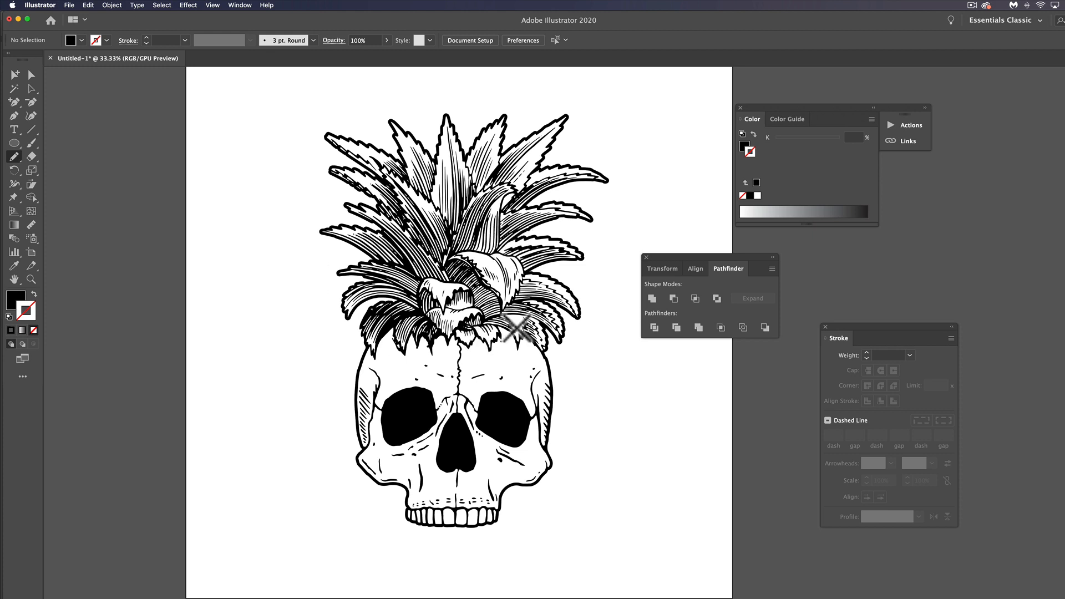